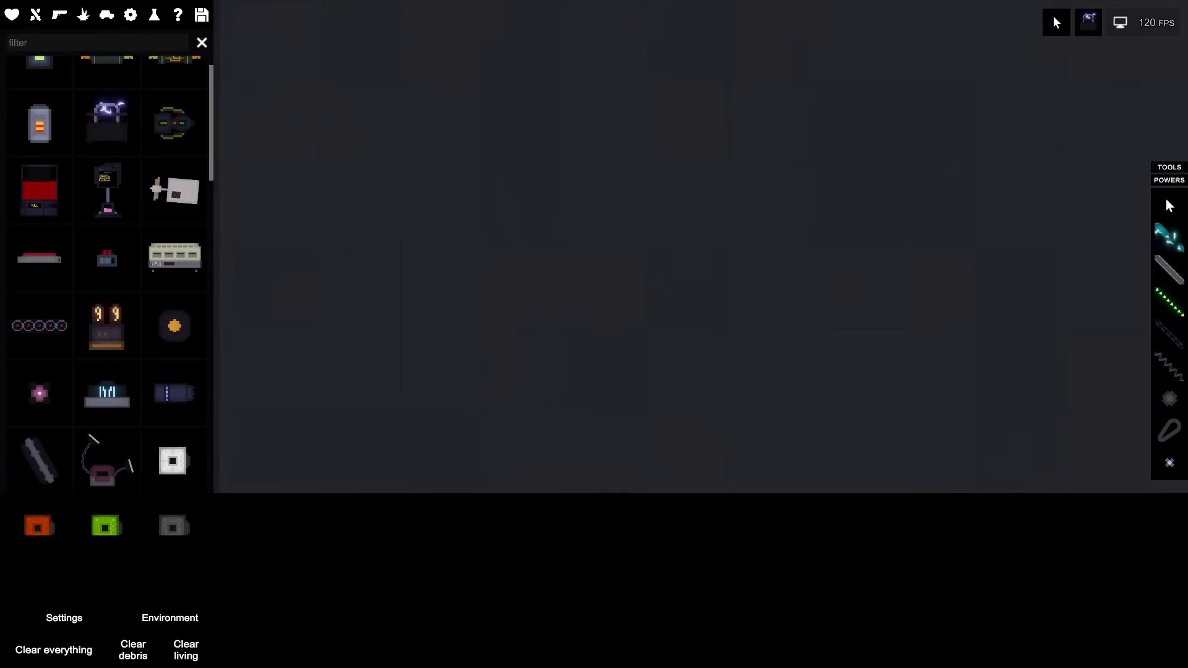
{"action": "mouse_move", "coordinate": [496, 497]}
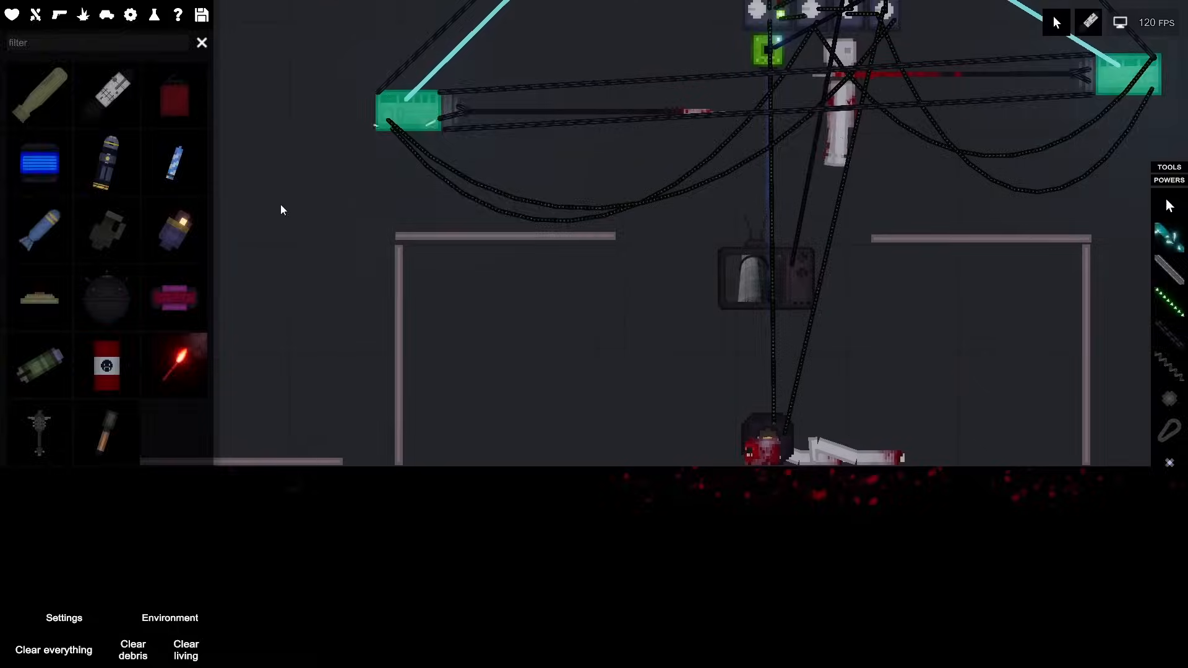
- Close the spawn menu and activate the stacked launcher with the ragdoll loaded
{"action": "left_click", "coordinate": [202, 42]}
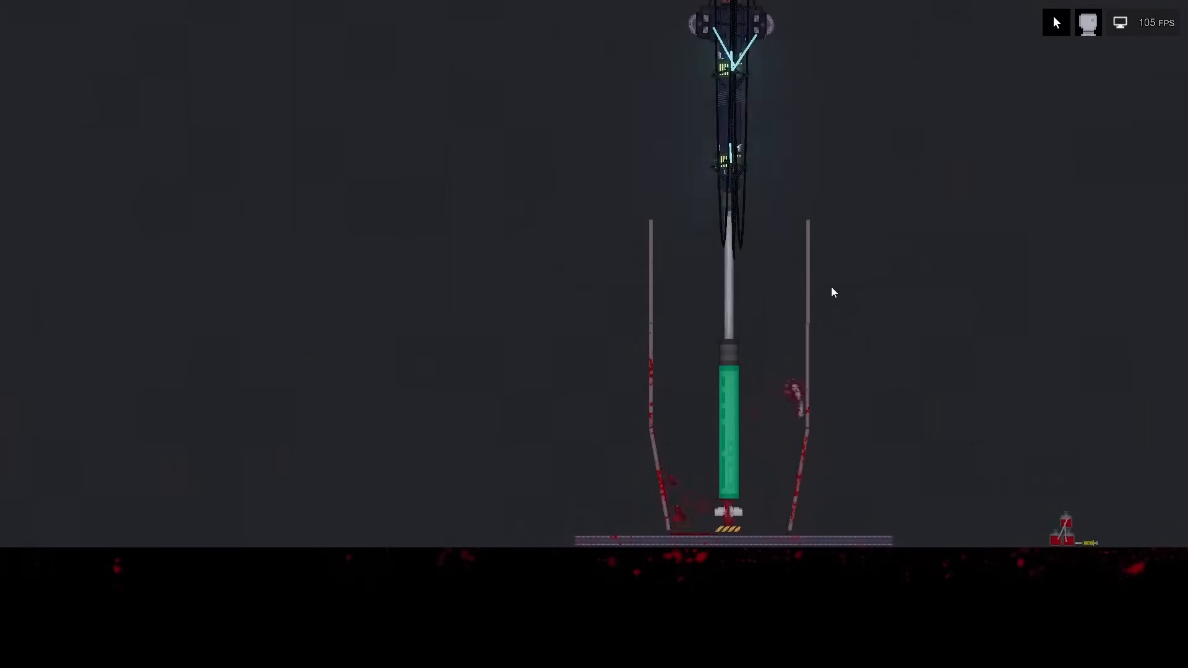
{"action": "left_click", "coordinate": [132, 650]}
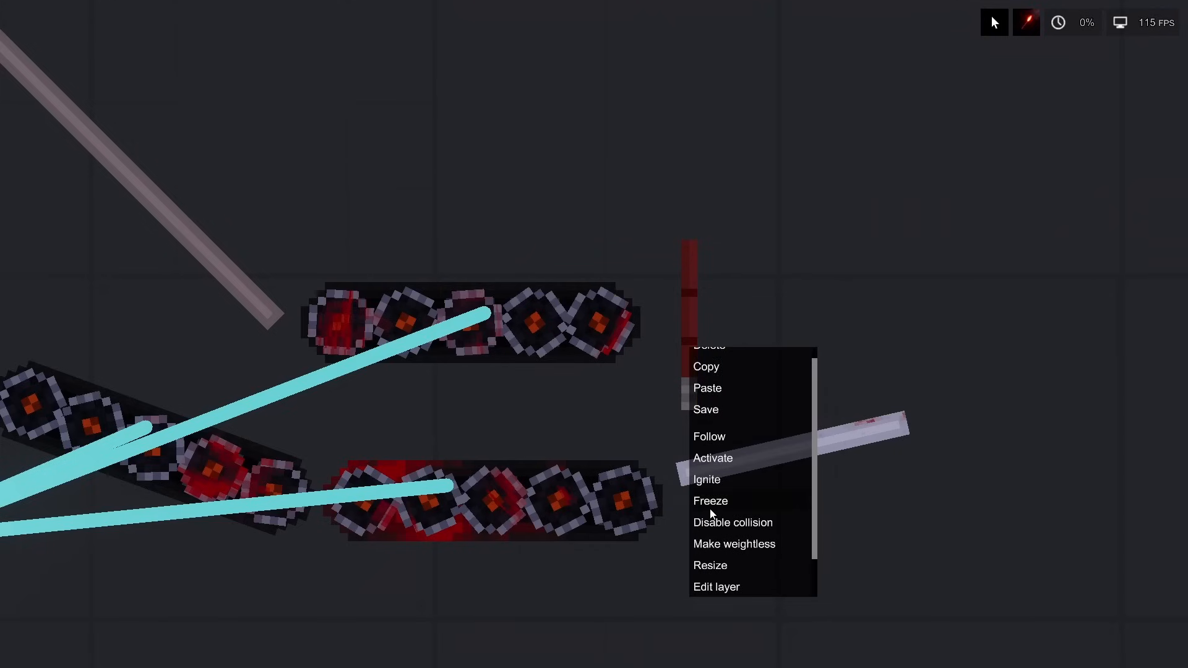
- Adjust the upright red rod standing beside the spinning-wheel grinder
{"action": "left_click", "coordinate": [707, 479]}
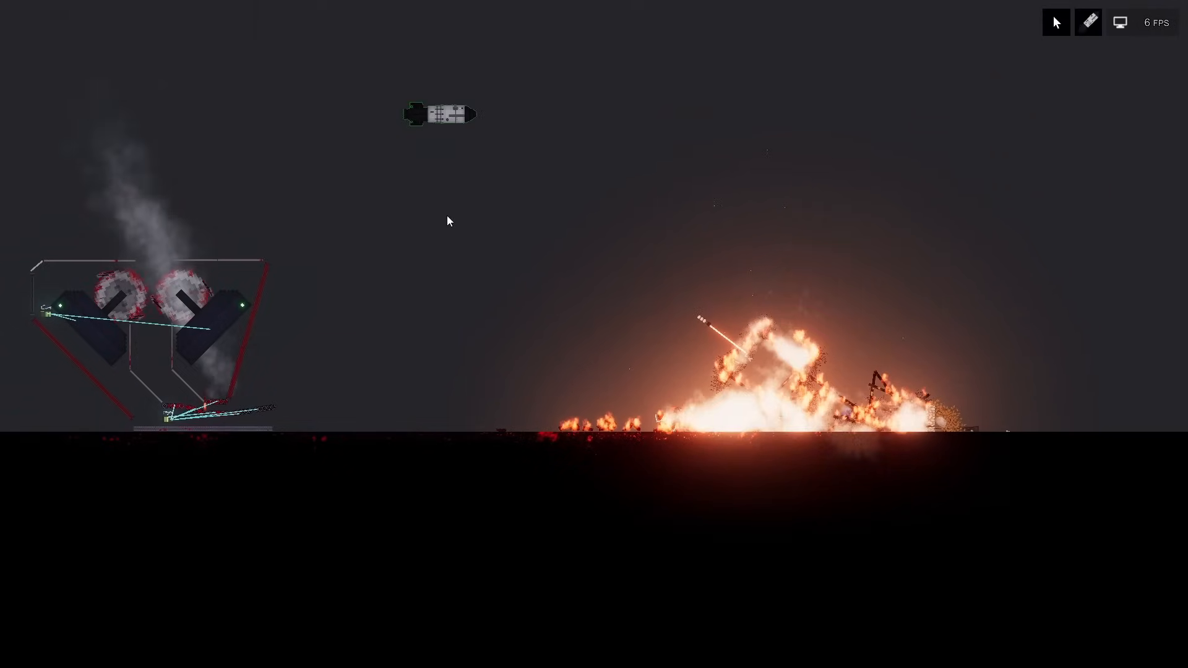
- Bring up the context actions for the capsule flying above the explosion
{"action": "right_click", "coordinate": [448, 220]}
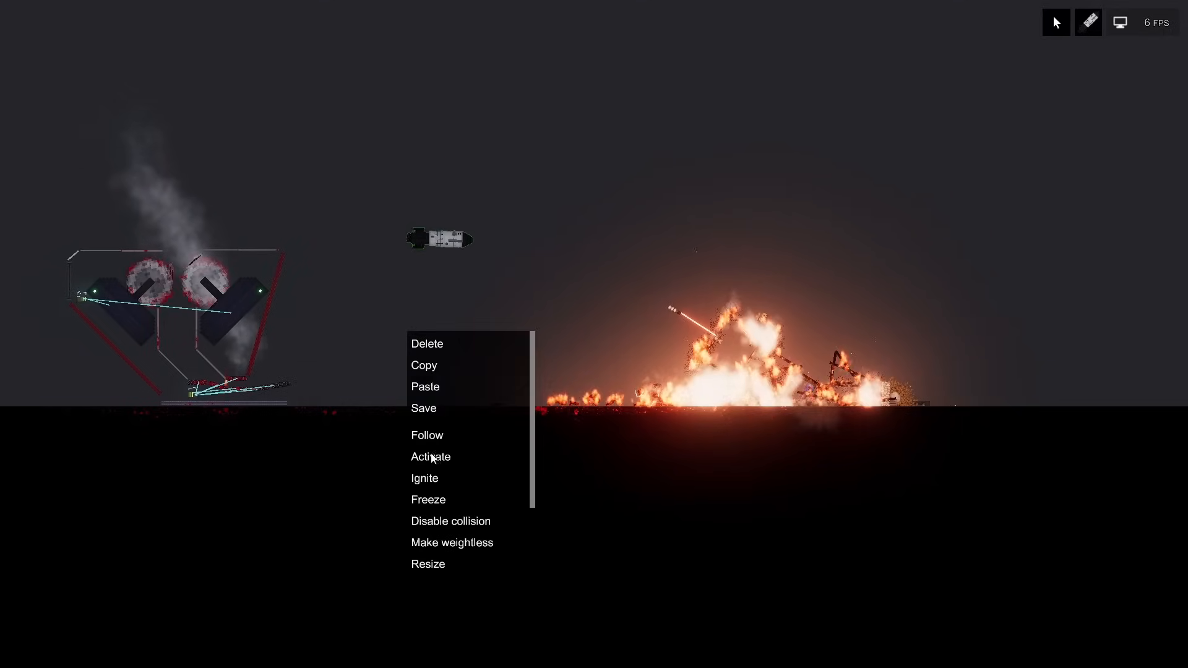